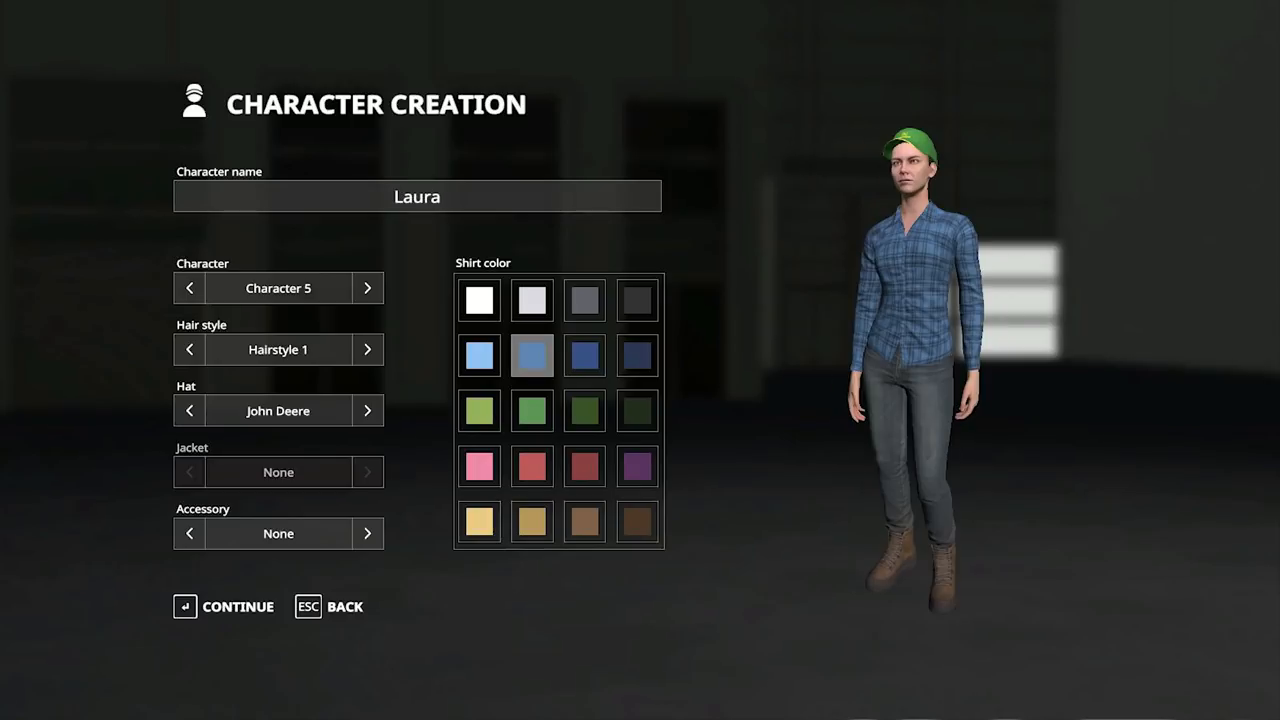
Cycle the character preset forward to Character 6, Marie, with Hairstyle 2, Komatsu Forest hat and yellow plaid shirt
left_click(368, 288)
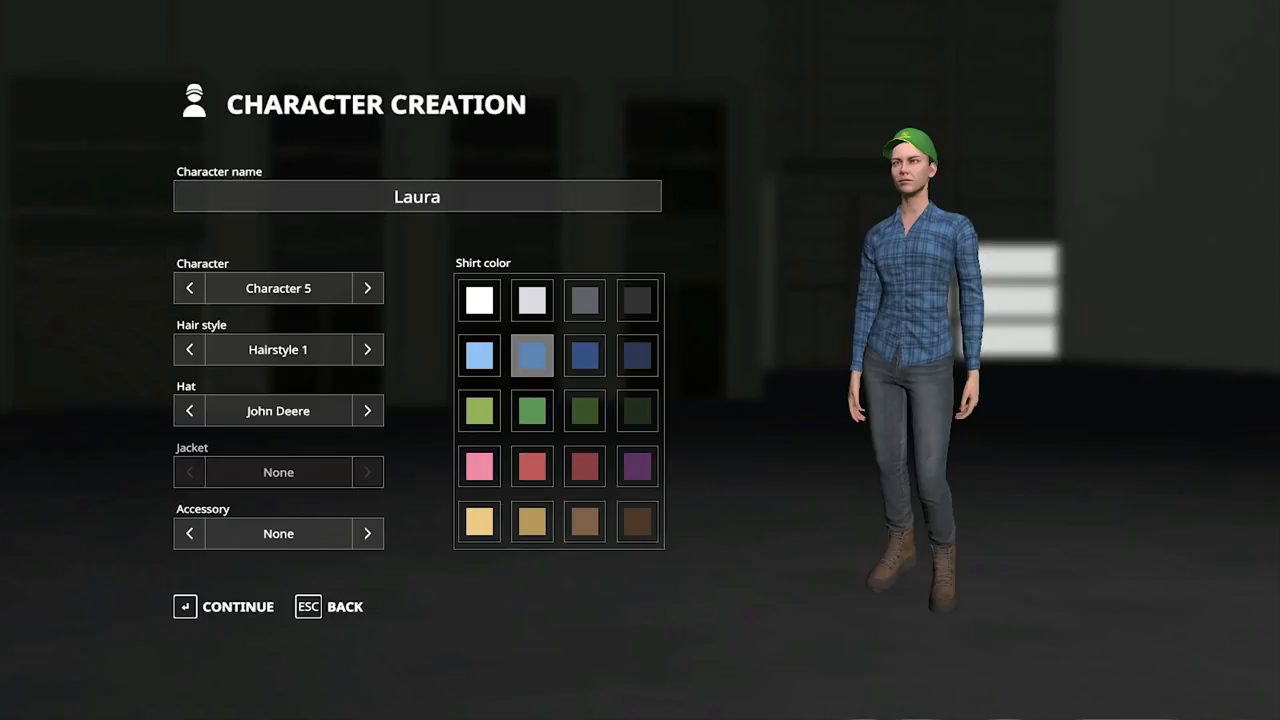
left_click(368, 288)
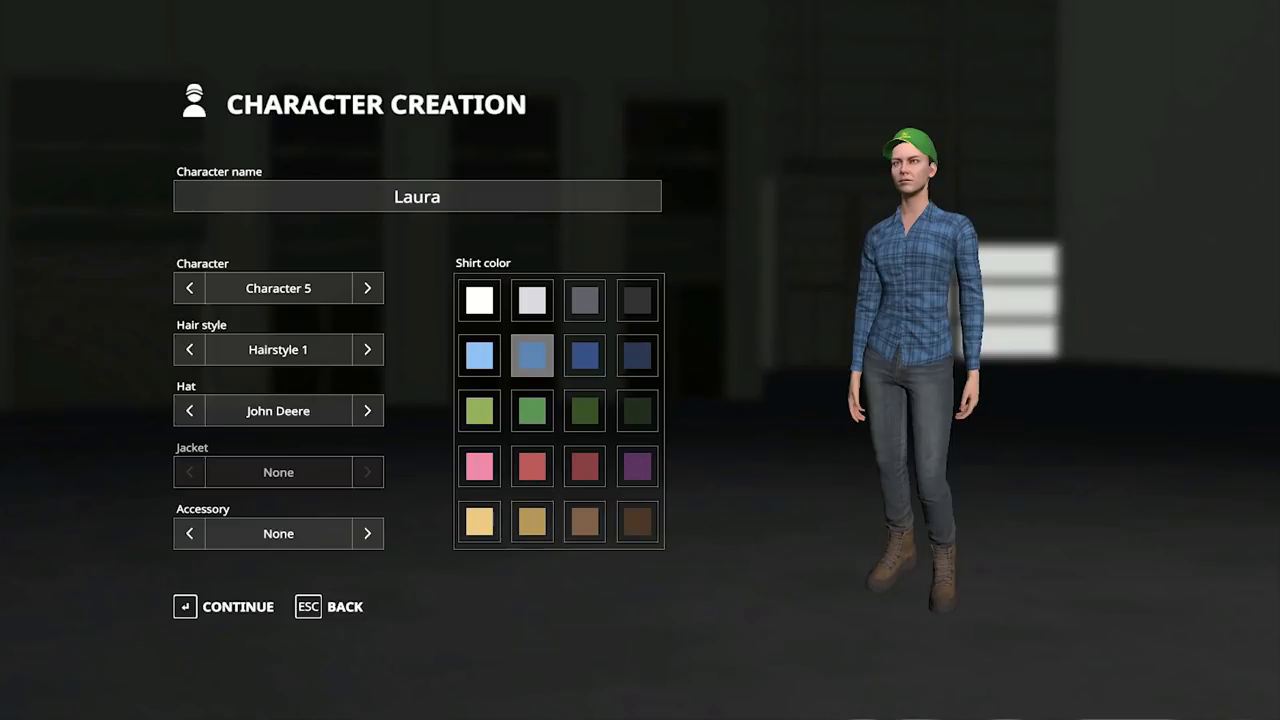
left_click(368, 288)
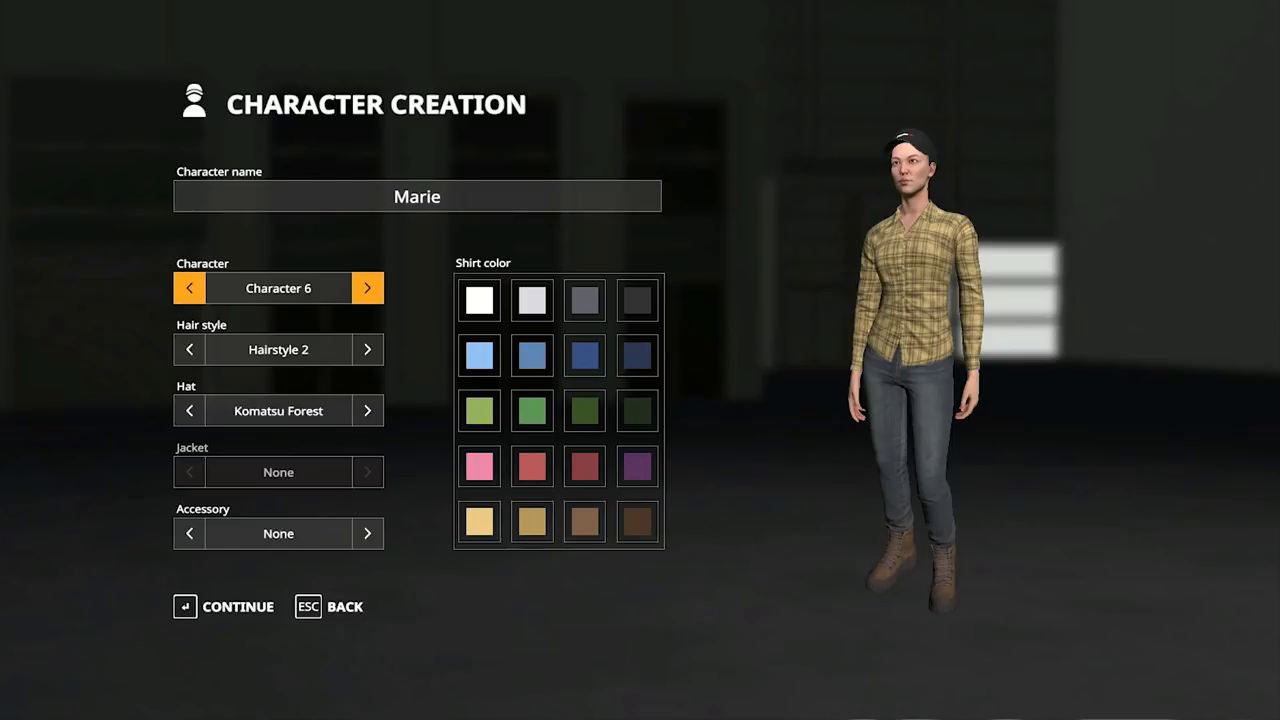